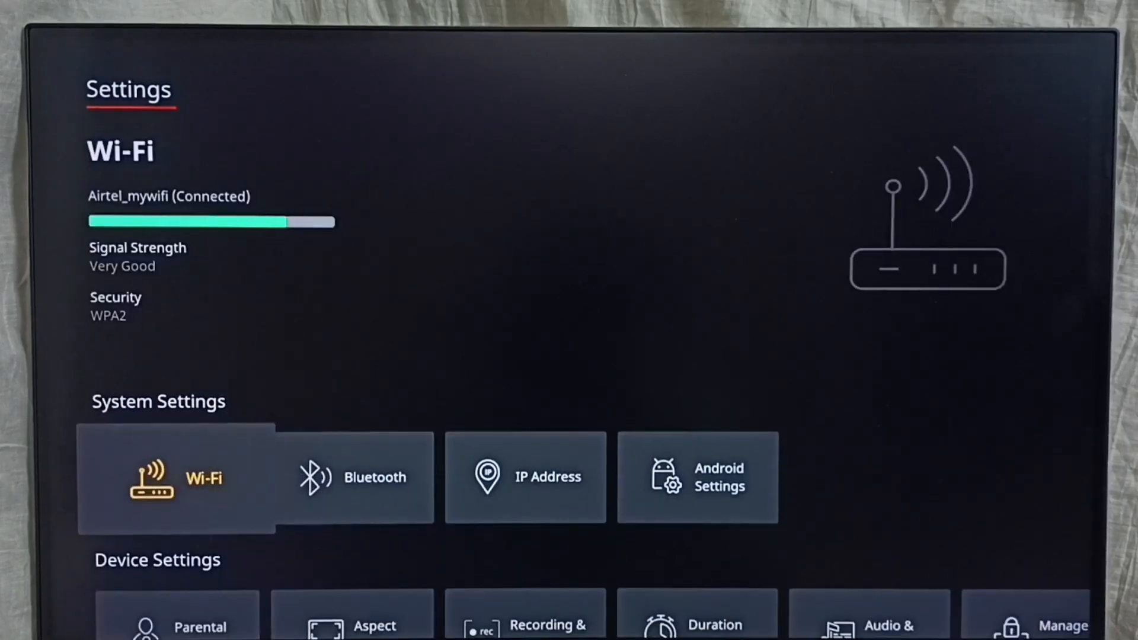
Open the Android Settings side panel listing Network & Internet, Apps and Device Preferences
left_click(697, 478)
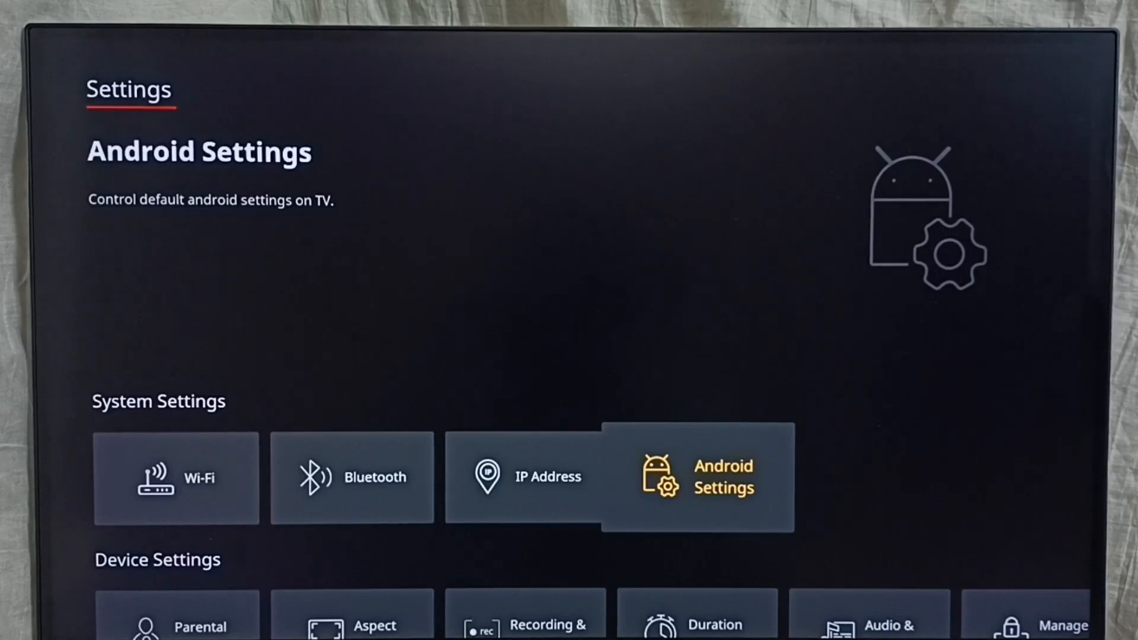
left_click(714, 483)
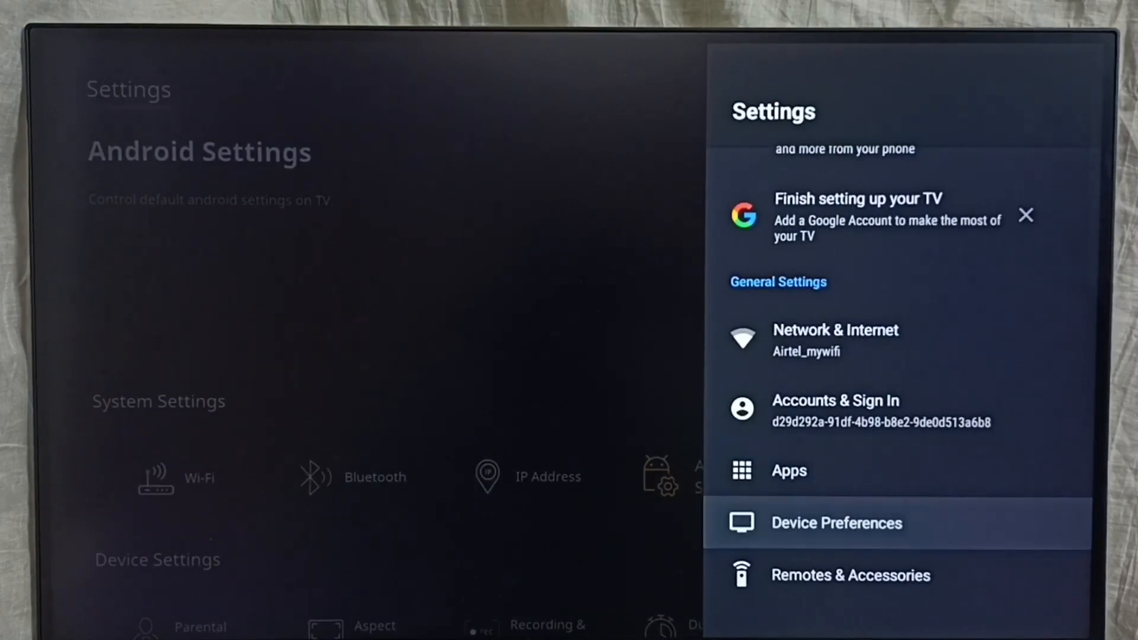
Enter Device Preferences and scroll About down to Build to unlock developer options
left_click(836, 522)
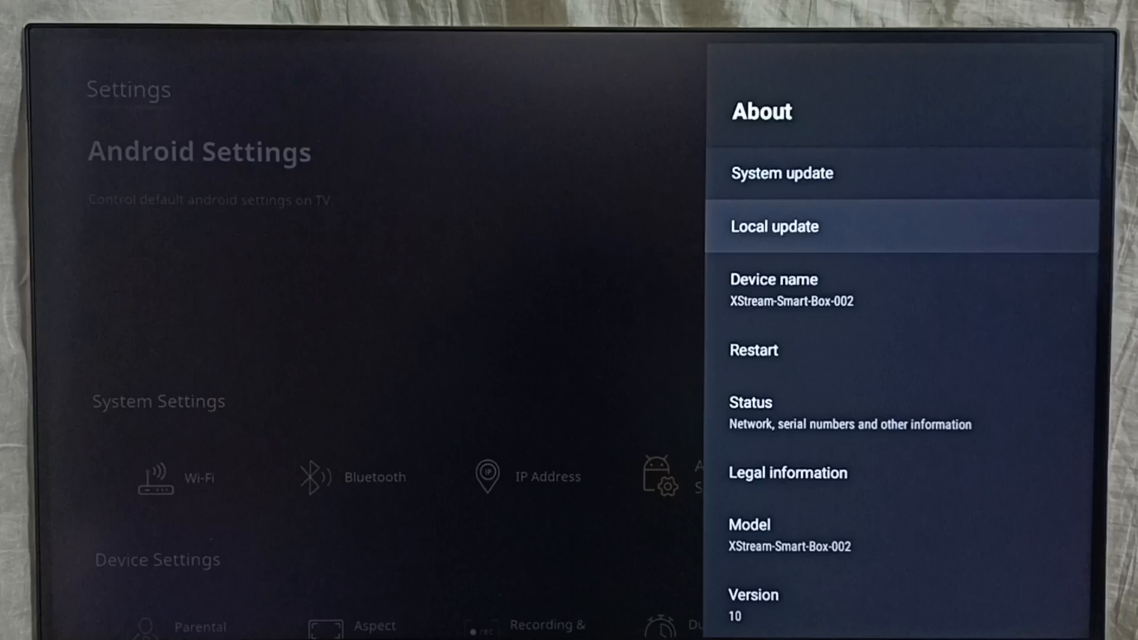
scroll("down", 3)
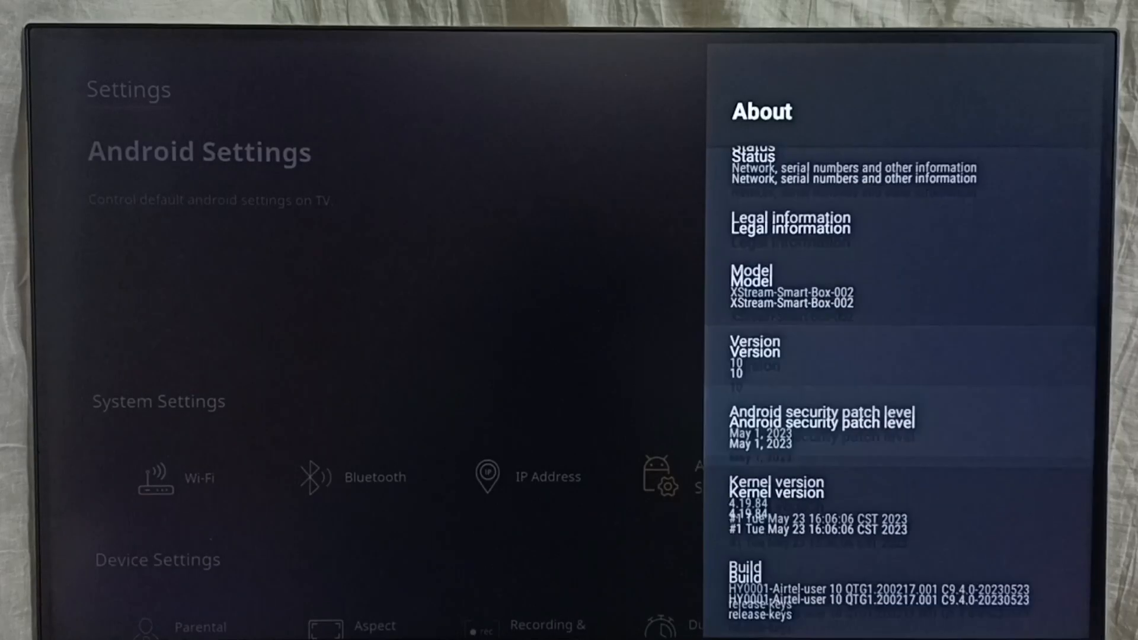
scroll("down", 3)
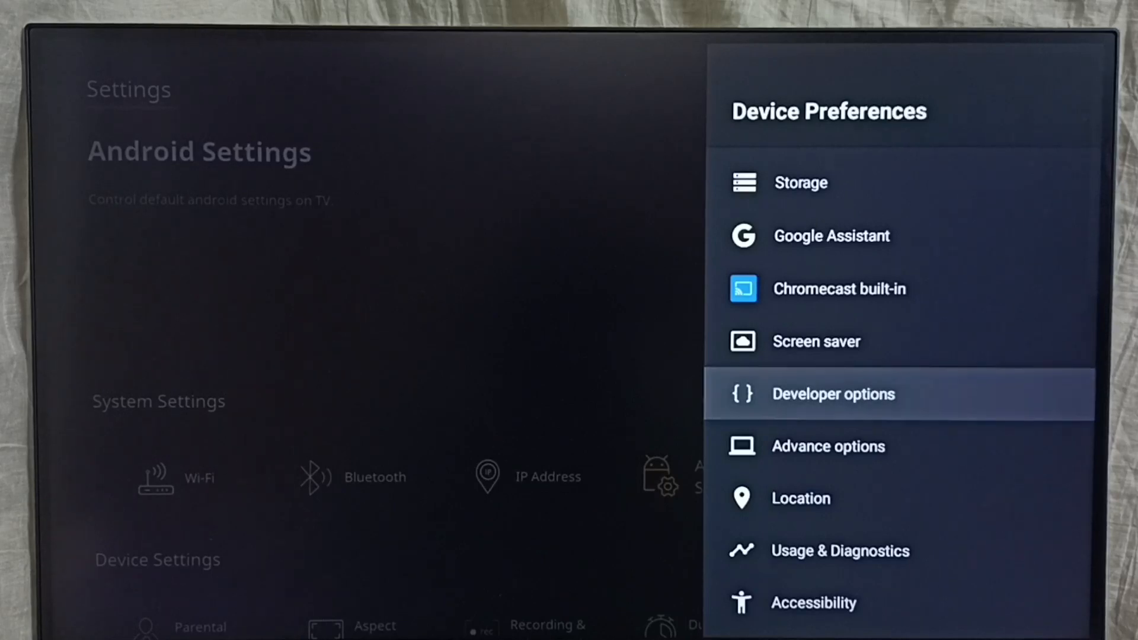
Enter Developer options and scroll to the Debugging entries such as USB debugging
left_click(833, 394)
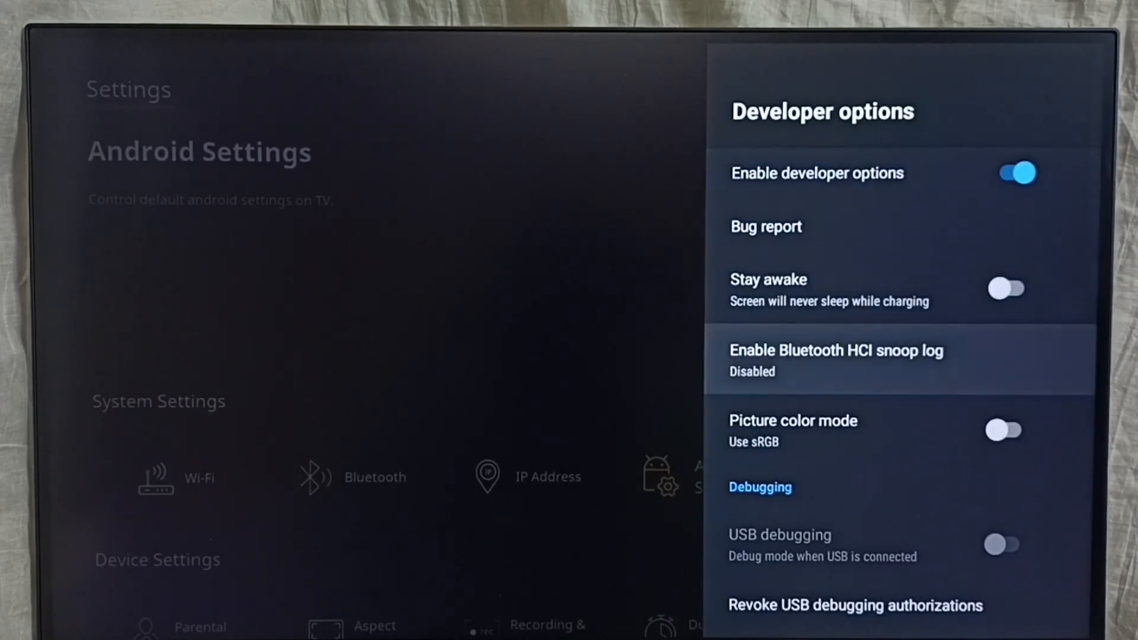
scroll("down", 3)
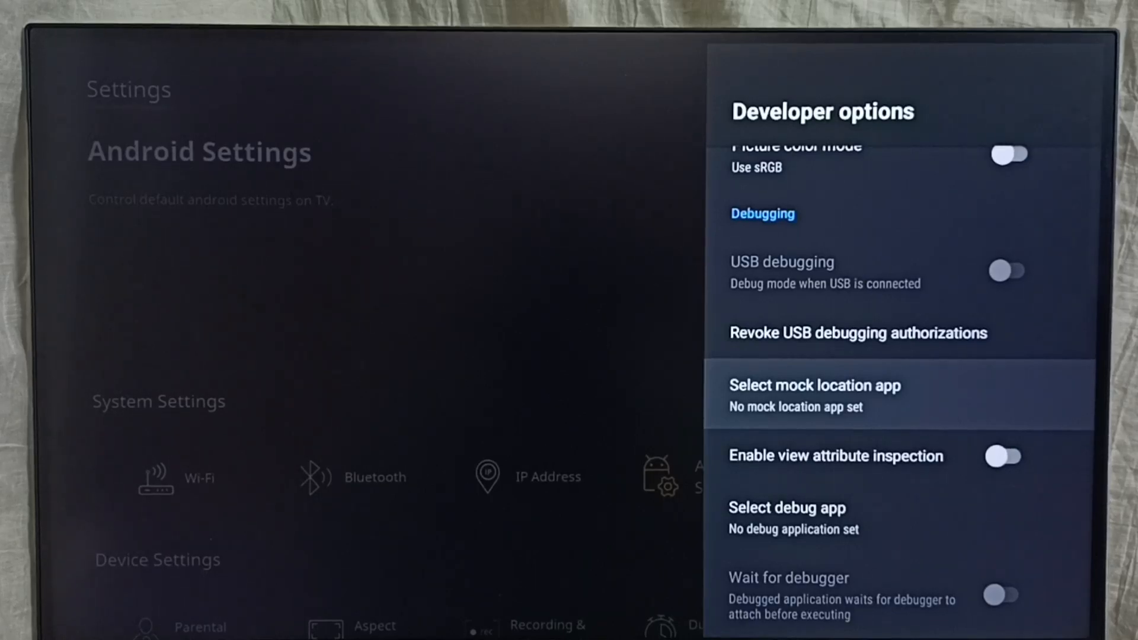
Scroll to Networking and enable Wireless display certification
scroll("down", 3)
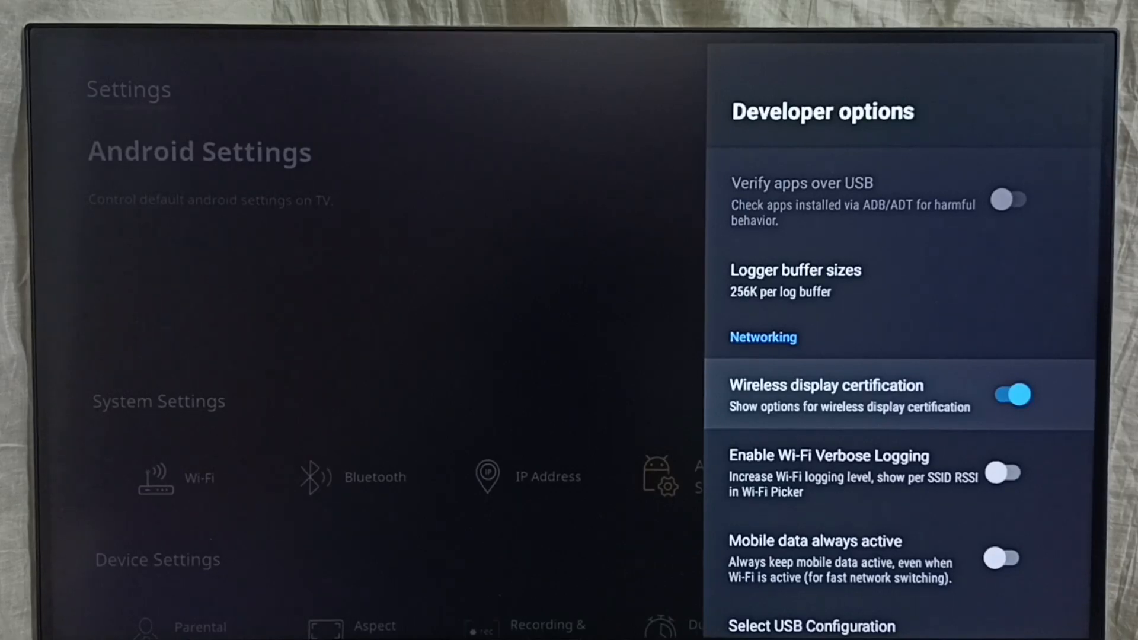
scroll("down", 3)
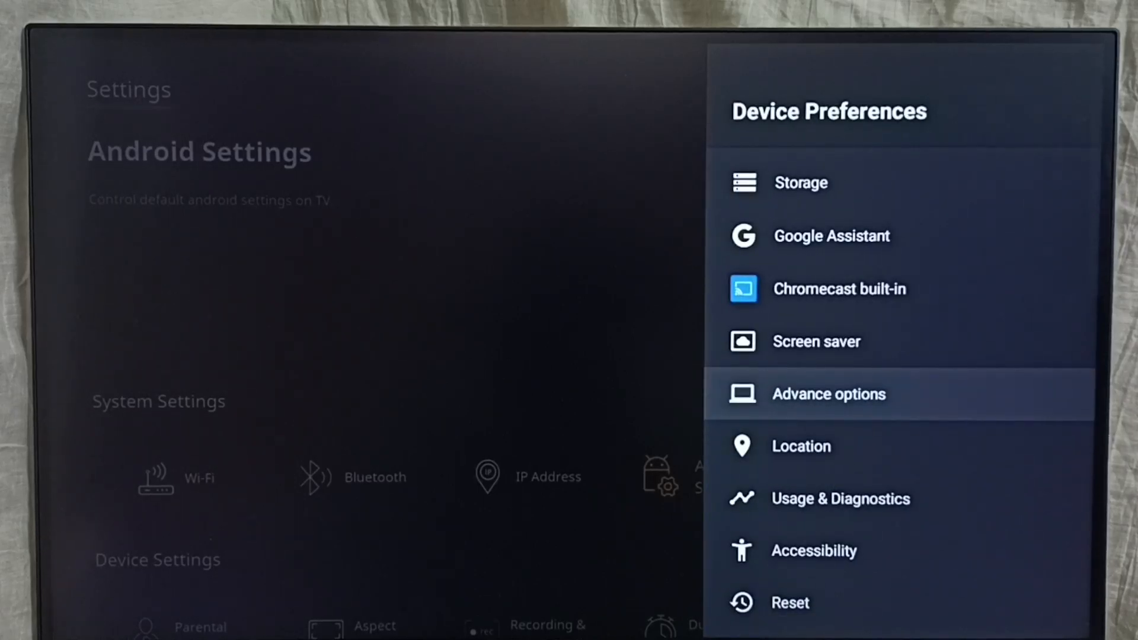
Move down the Device Preferences list toward Usage & Diagnostics, Accessibility and Reset
key("down")
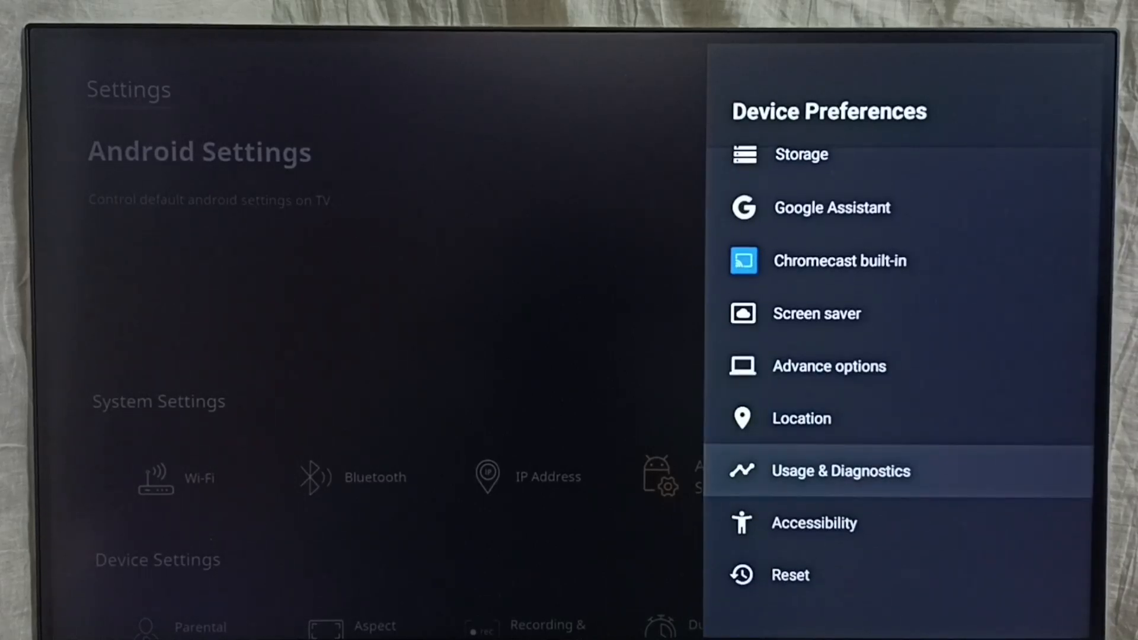